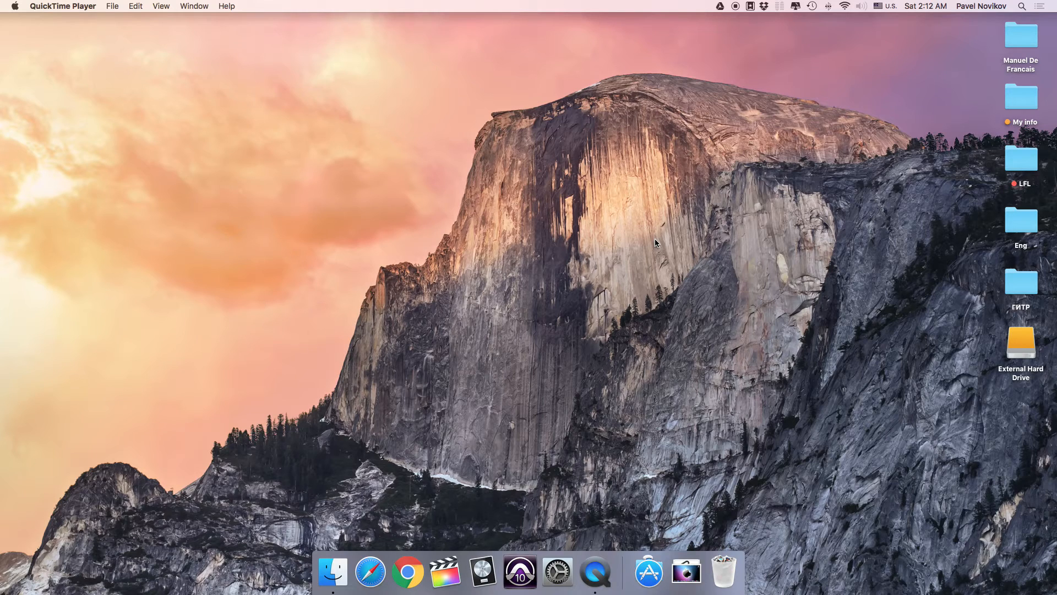
mouse_move(653, 548)
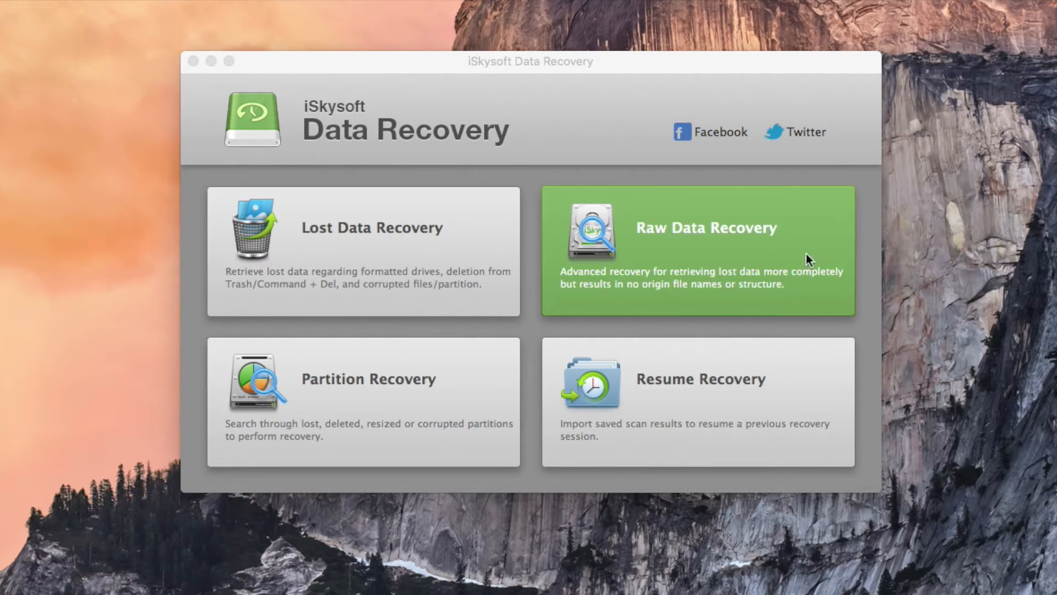
Enter Lost Data Recovery mode to list the Mac's logical drives
left_click(362, 250)
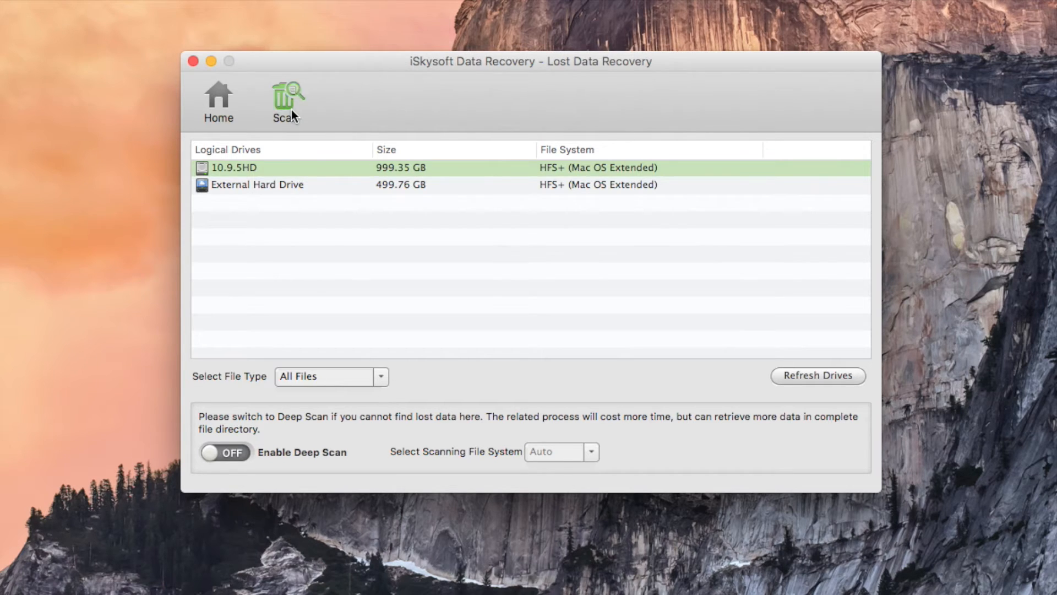
Scan the 10.9.5HD drive for recoverable lost files
left_click(286, 101)
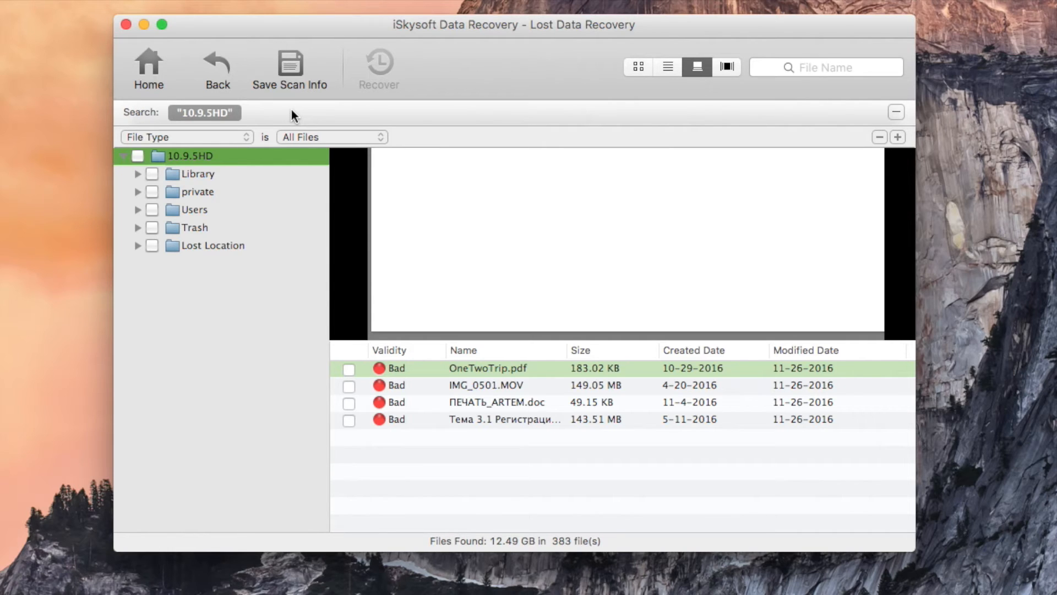
mouse_move(293, 315)
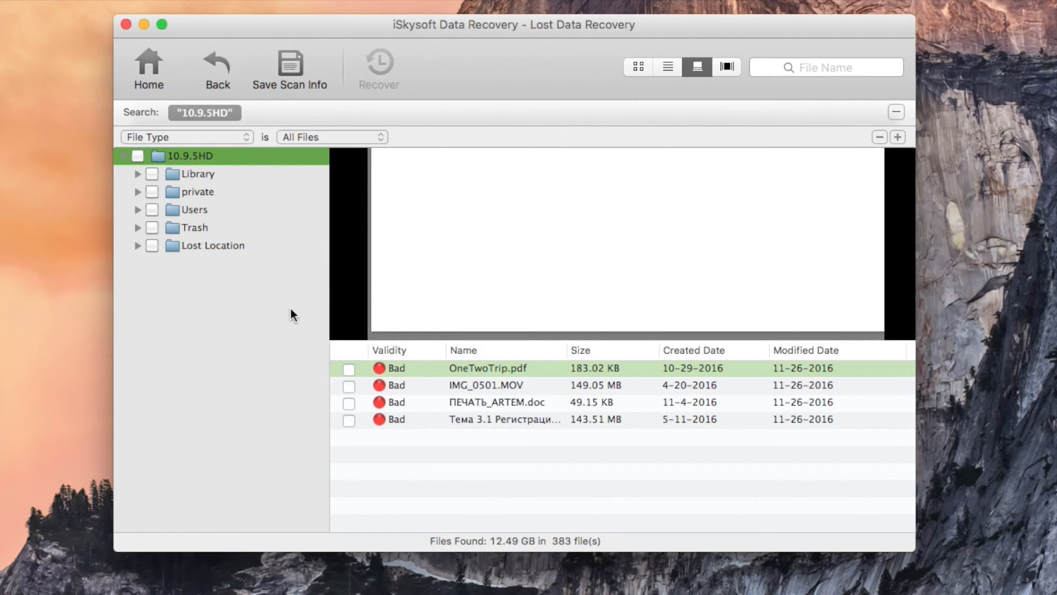
Mark OneTwoTrip.pdf and IMG_0501.MOV in the scan results for recovery
left_click(349, 370)
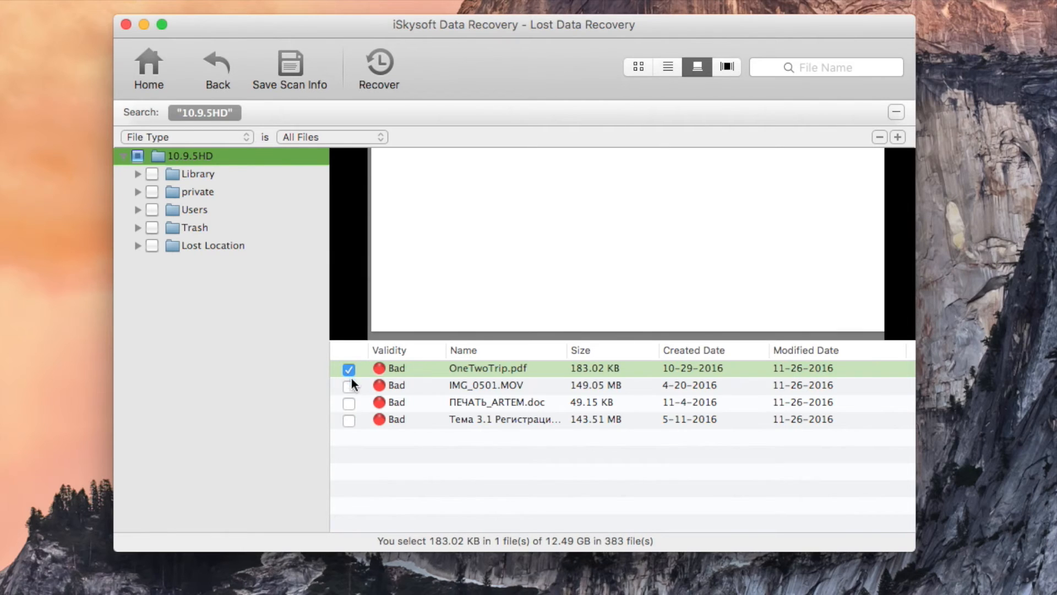
left_click(349, 385)
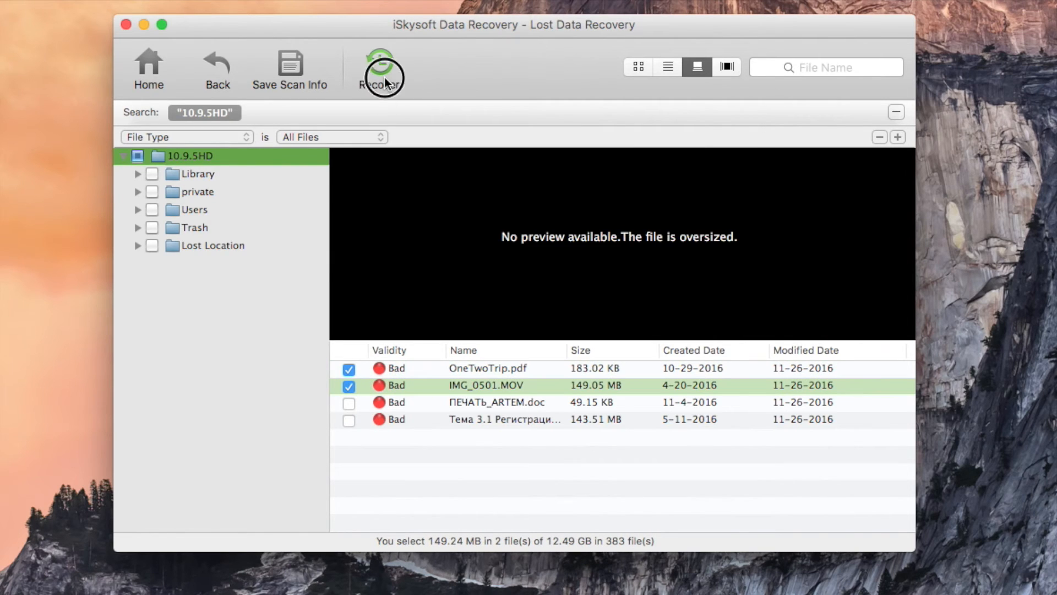
Recover the two marked files, saving them to the Desktop
left_click(380, 67)
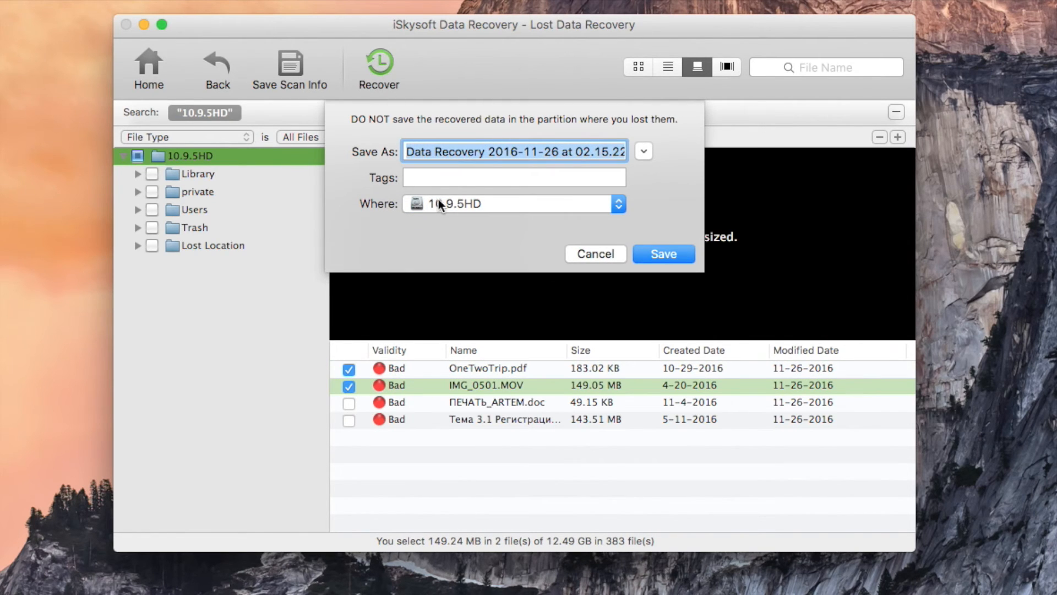
left_click(615, 203)
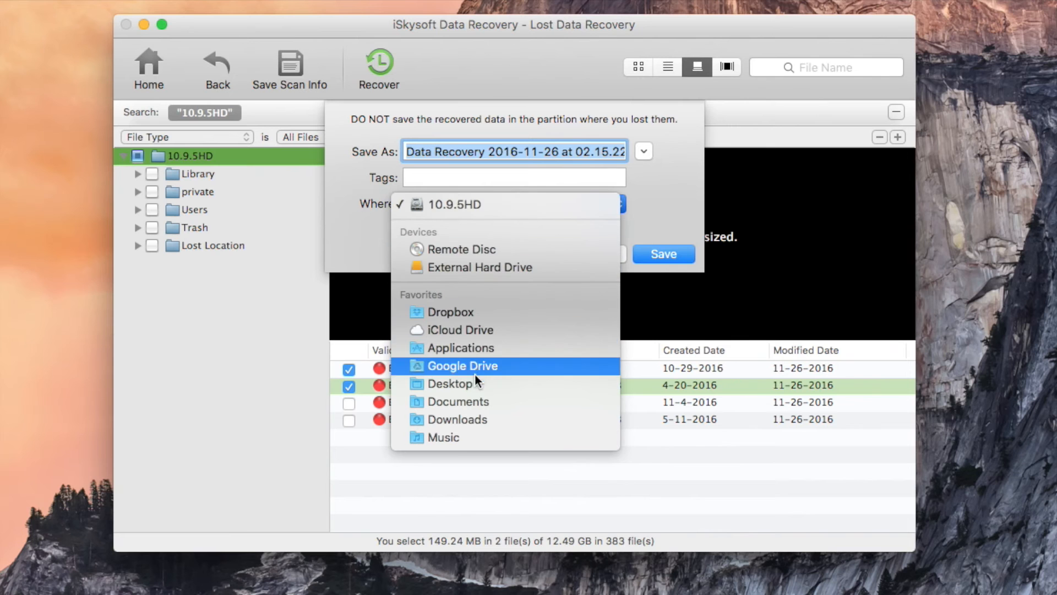
left_click(450, 383)
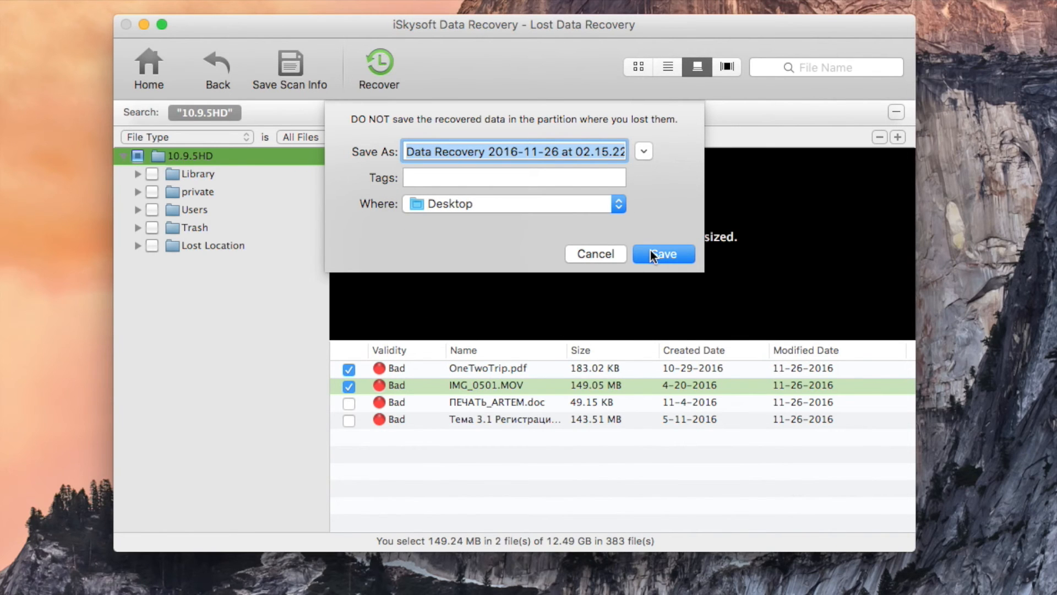
left_click(662, 253)
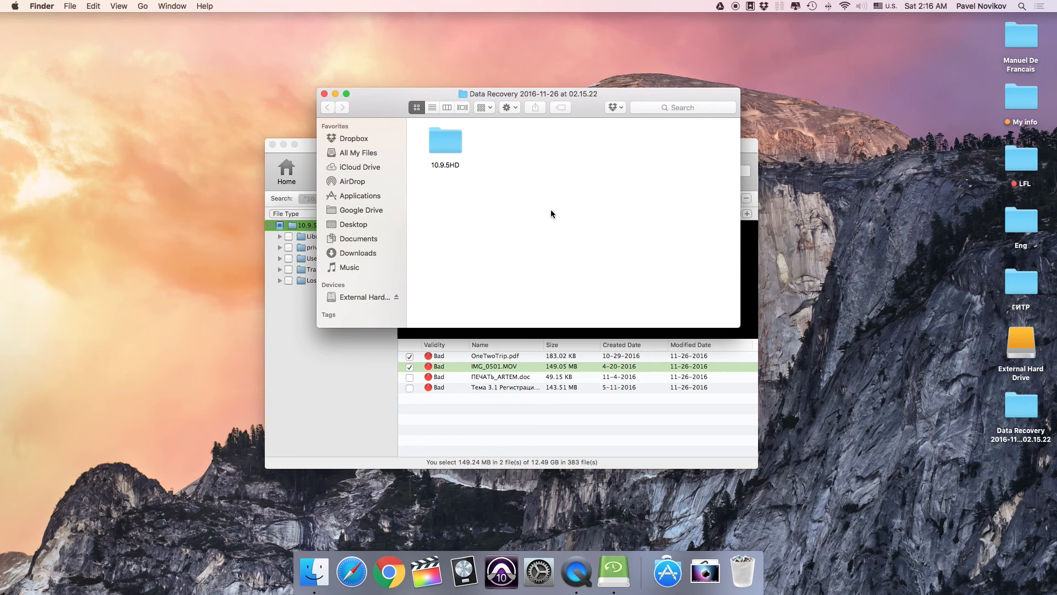
mouse_move(457, 153)
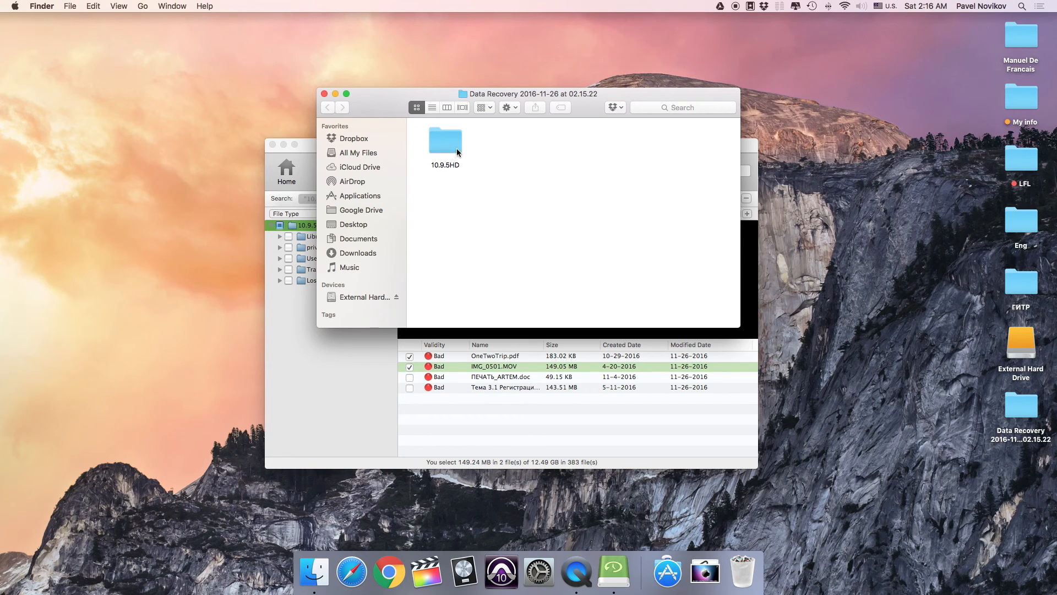
View the recovered IMG_0501.MOV and OneTwoTrip.pdf inside the 10.9.5HD subfolder
double_click(444, 140)
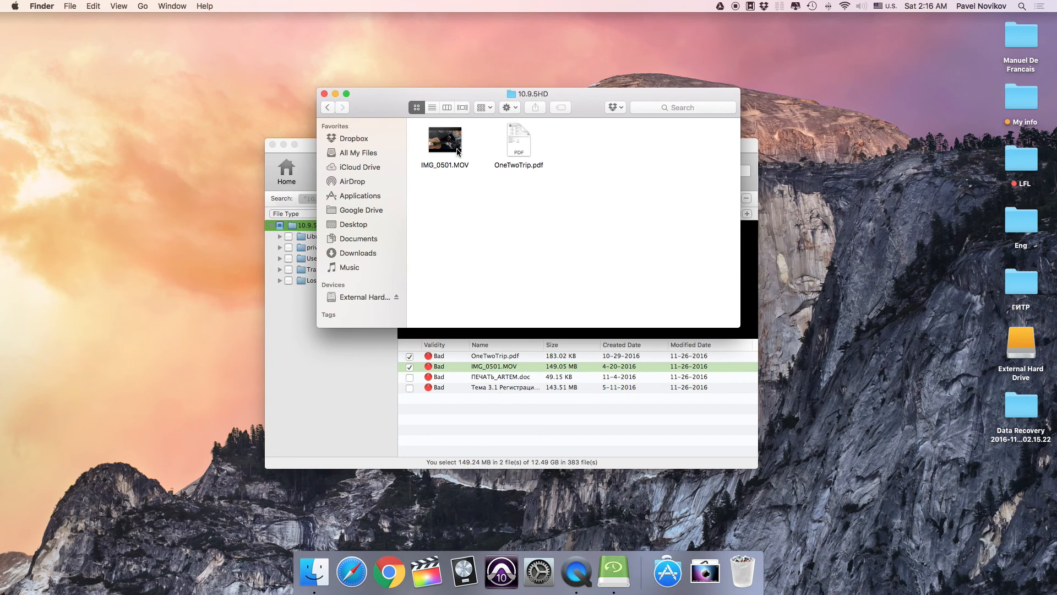